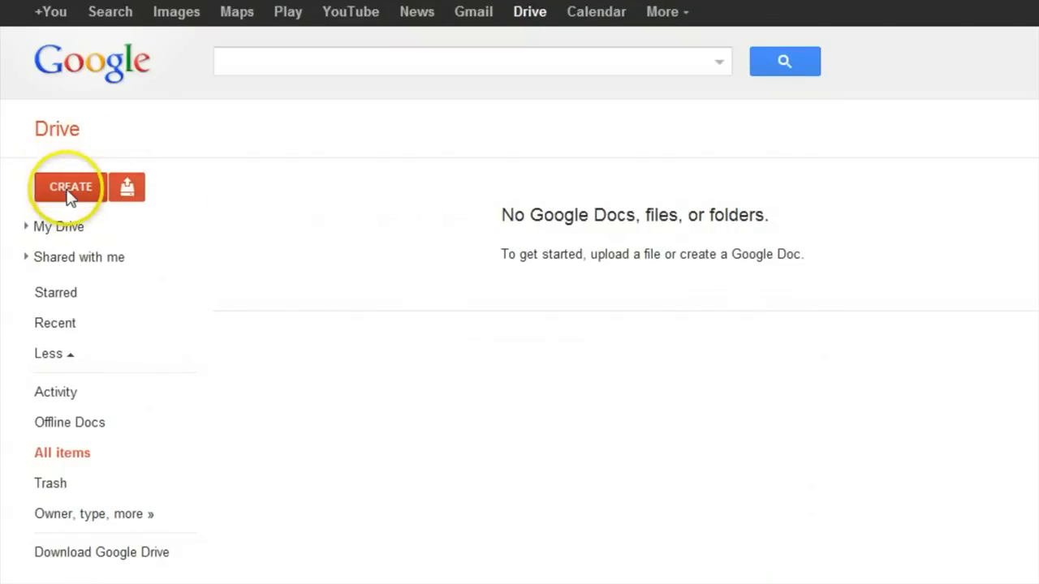
Create a new blank spreadsheet from Drive's CREATE menu
left_click(71, 187)
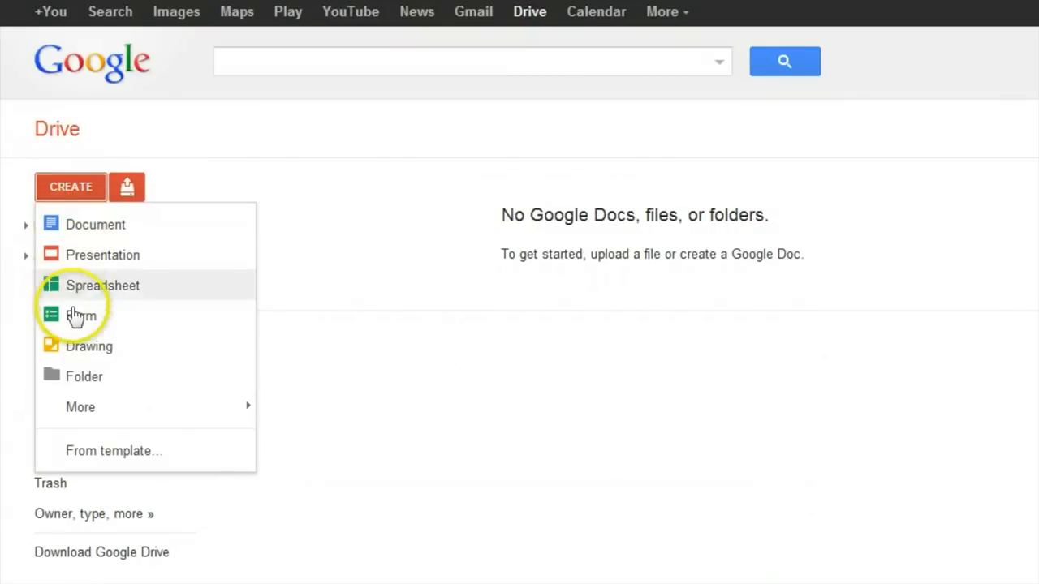
left_click(102, 285)
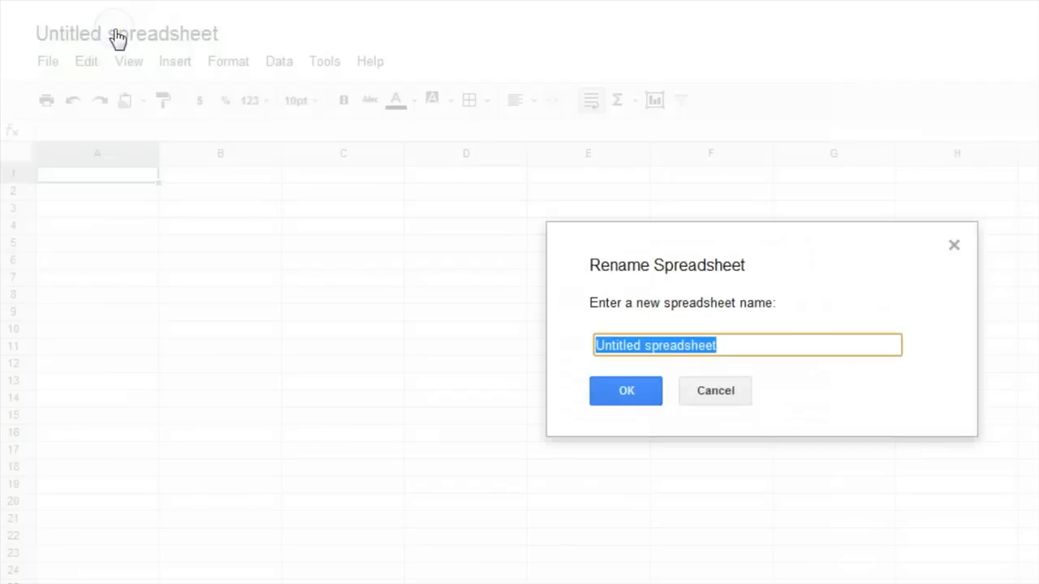
mouse_move(721, 345)
type("Editorial Calendar")
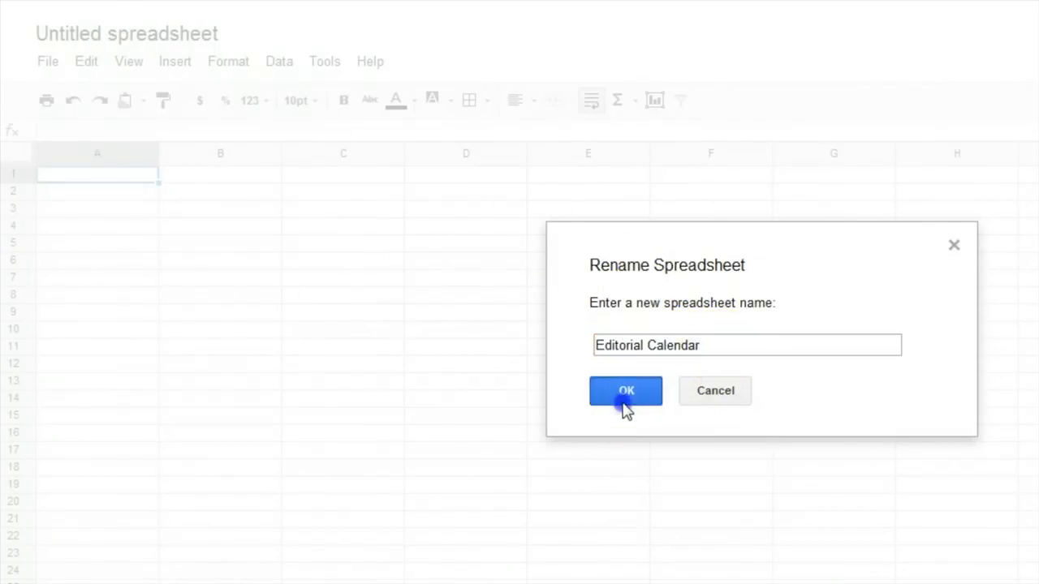
Confirm the new spreadsheet name 'Editorial Calendar'
left_click(625, 391)
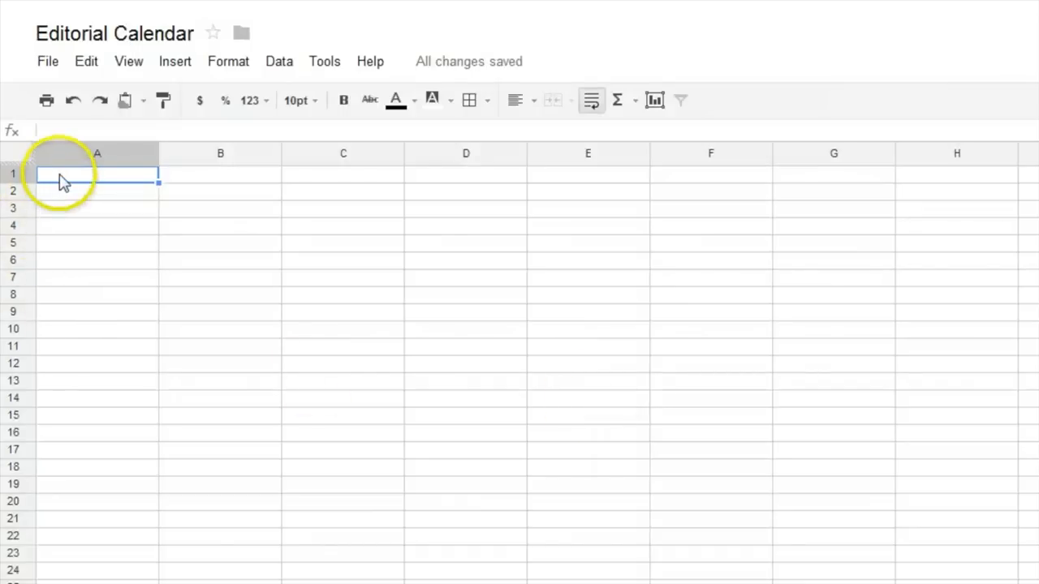
Enter 'Date' in A1, then 'September' and days 1–3 below it
type("Date")
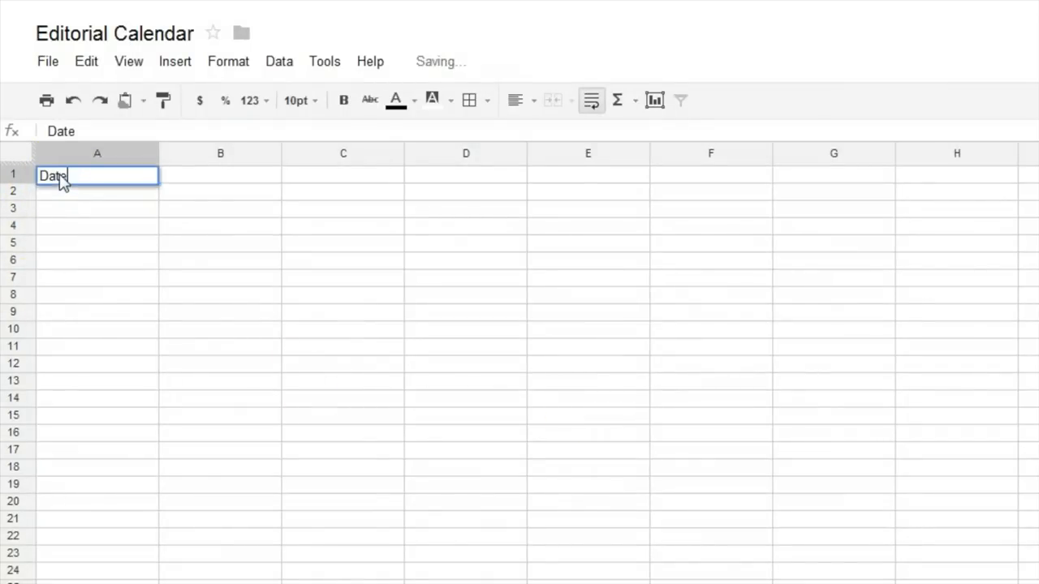
key("enter")
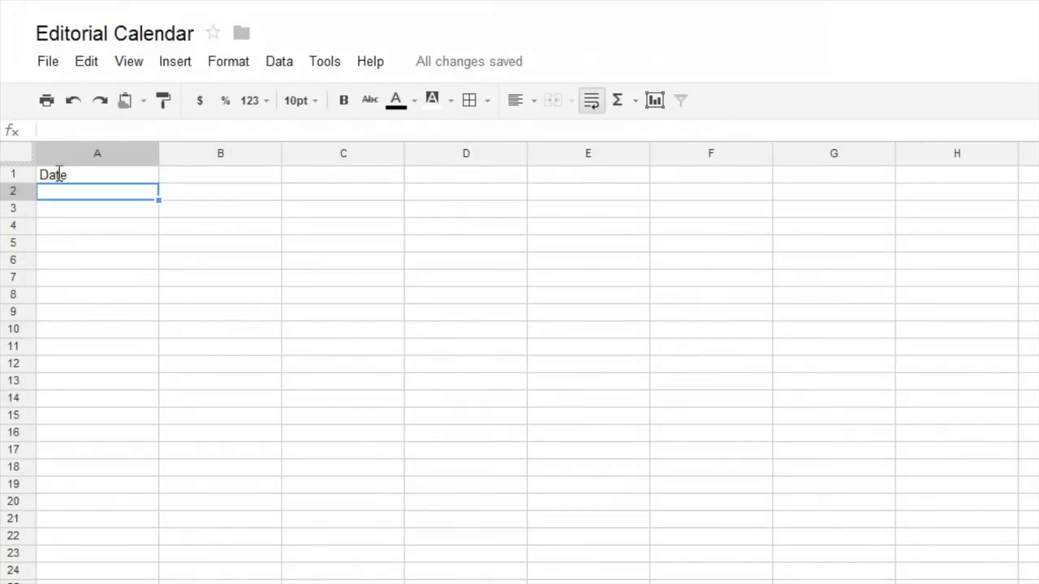
type("September")
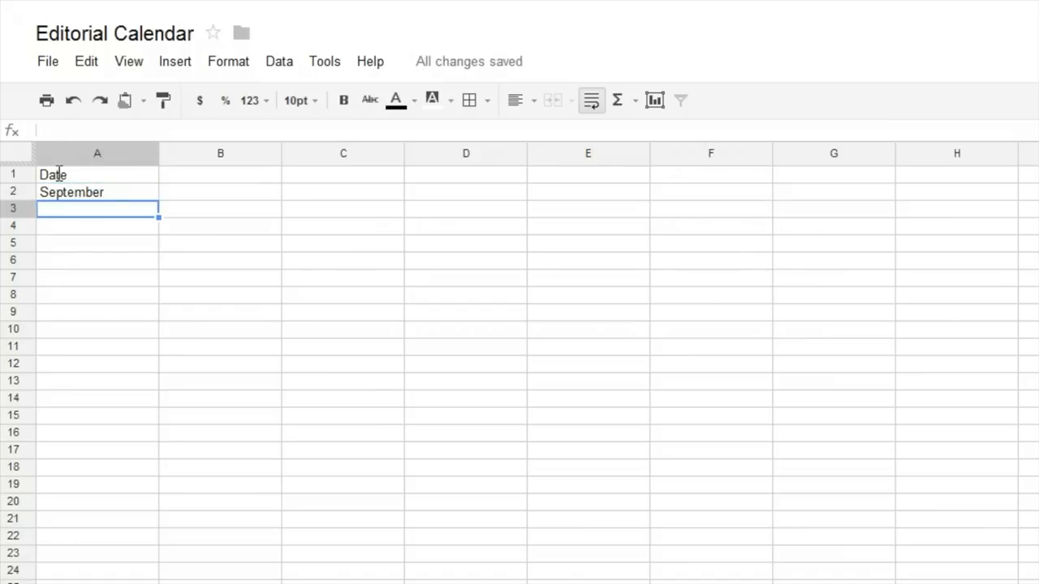
type("2")
left_click(220, 175)
type("Important Dates")
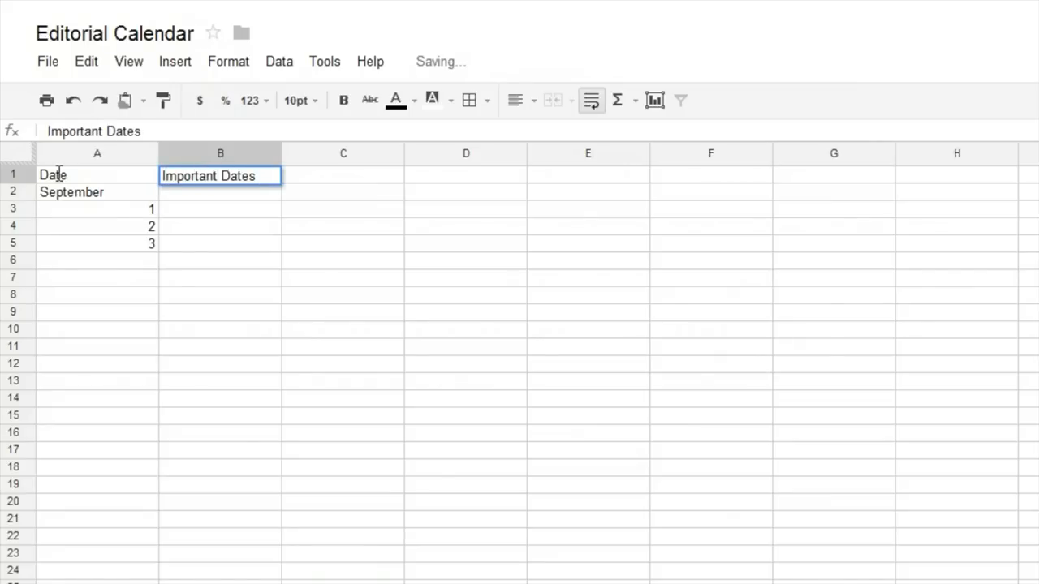
Enter 'Blog Post' as the header in cell C1
left_click(343, 174)
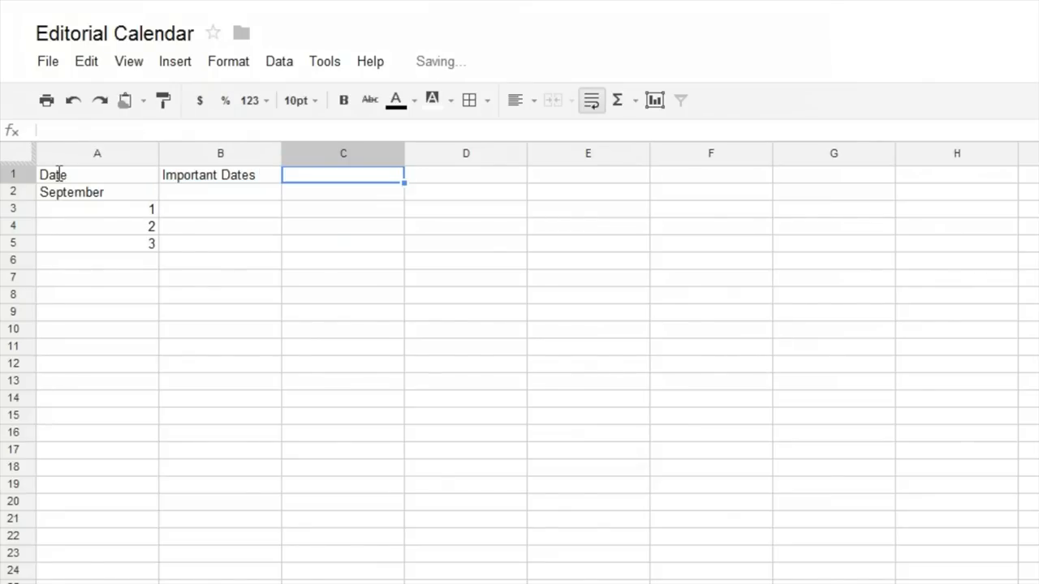
type("Blog Post")
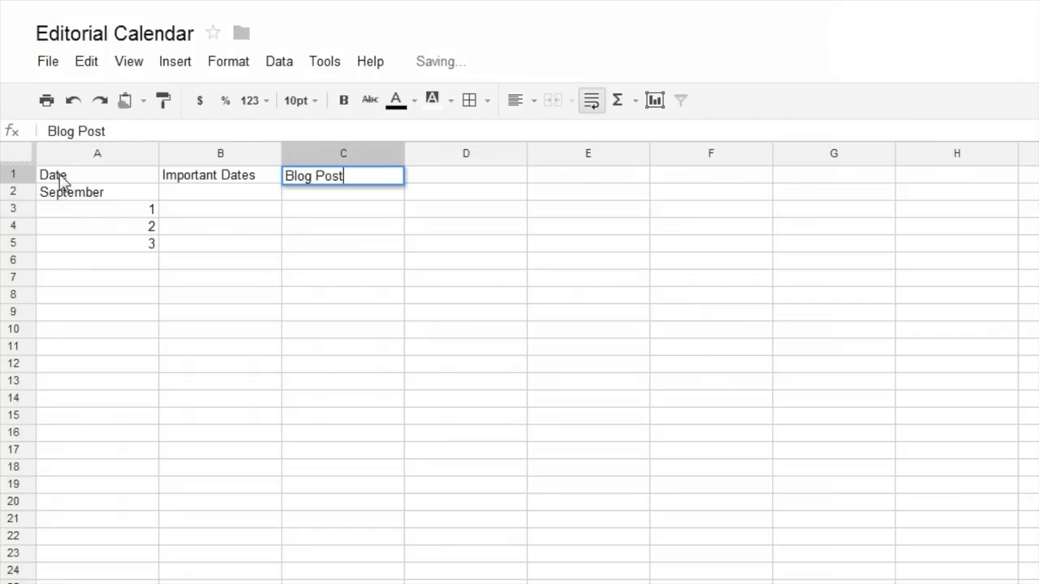
key("enter")
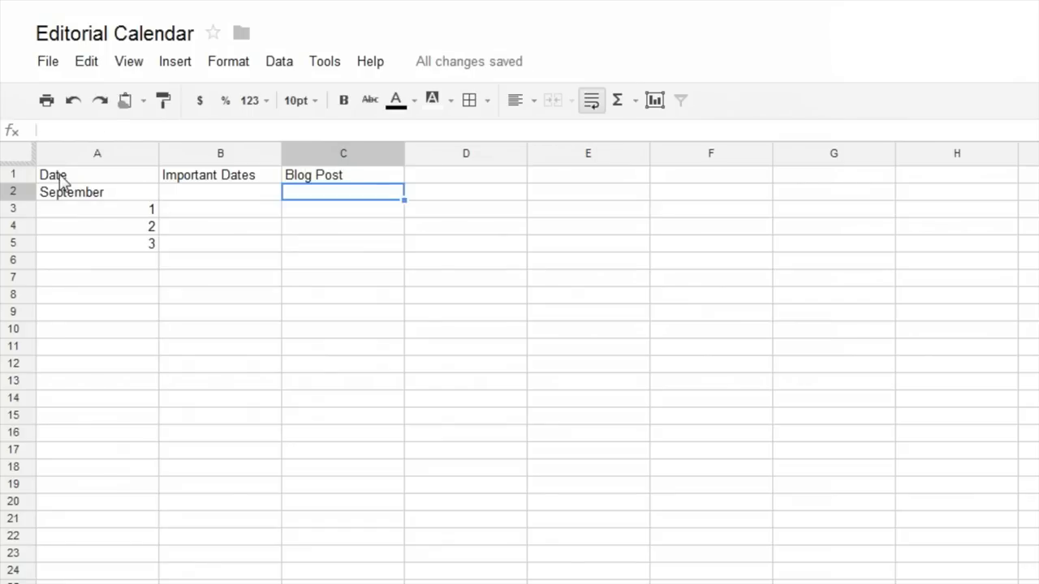
left_click(341, 225)
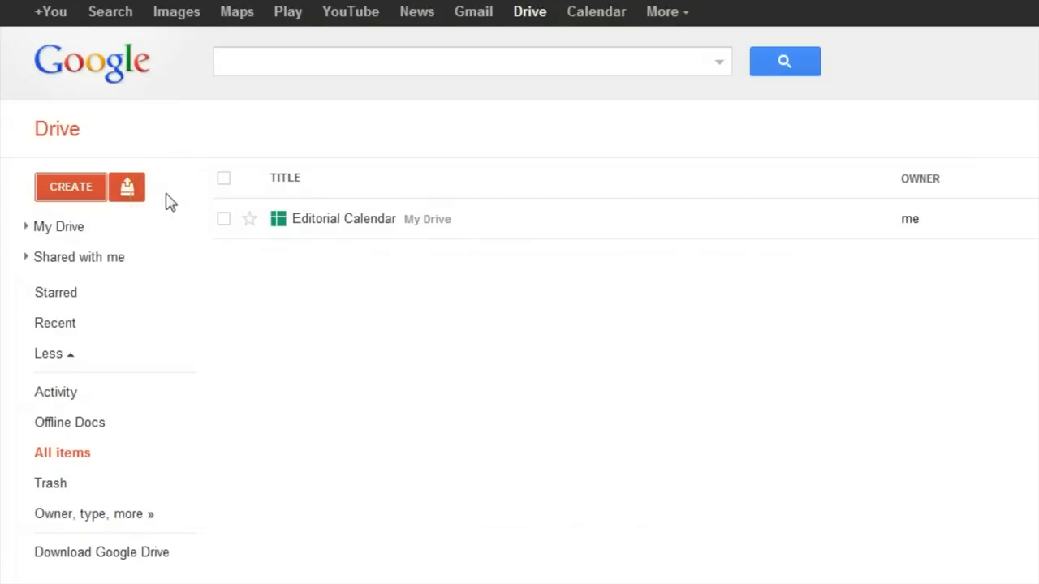
mouse_move(71, 187)
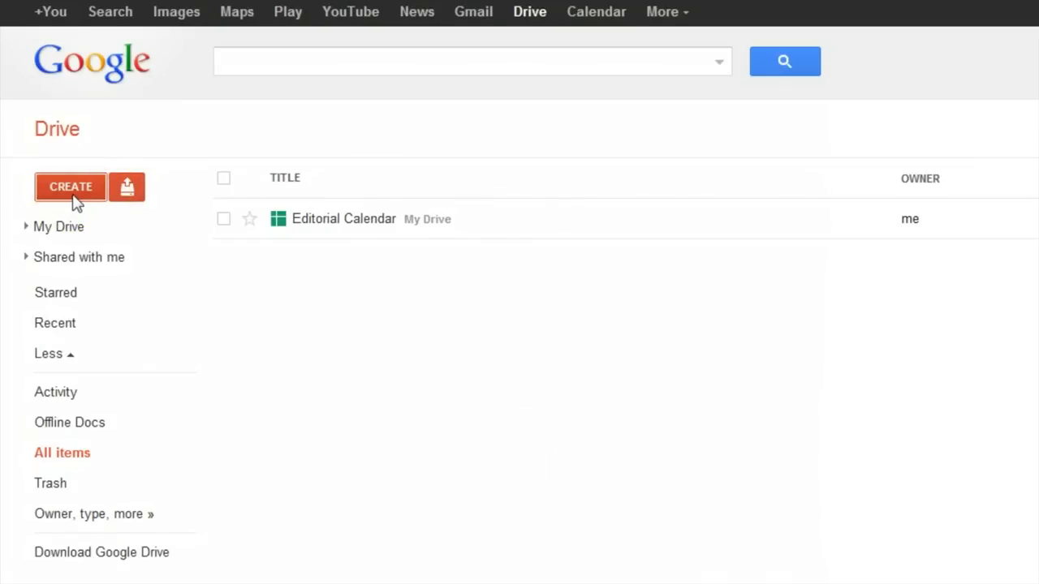
Choose 'From template...' under Drive's CREATE menu
left_click(71, 187)
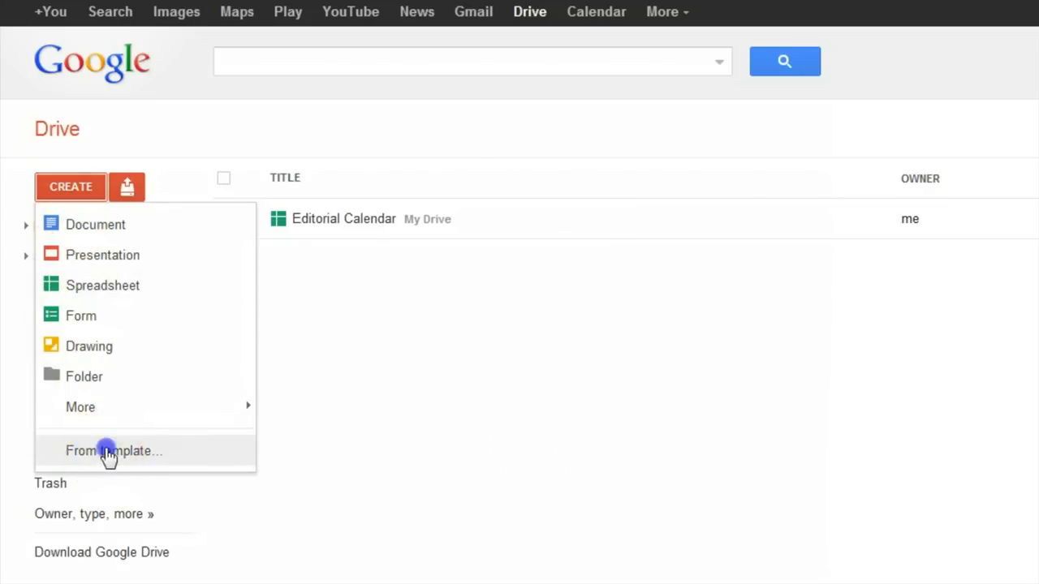
left_click(114, 451)
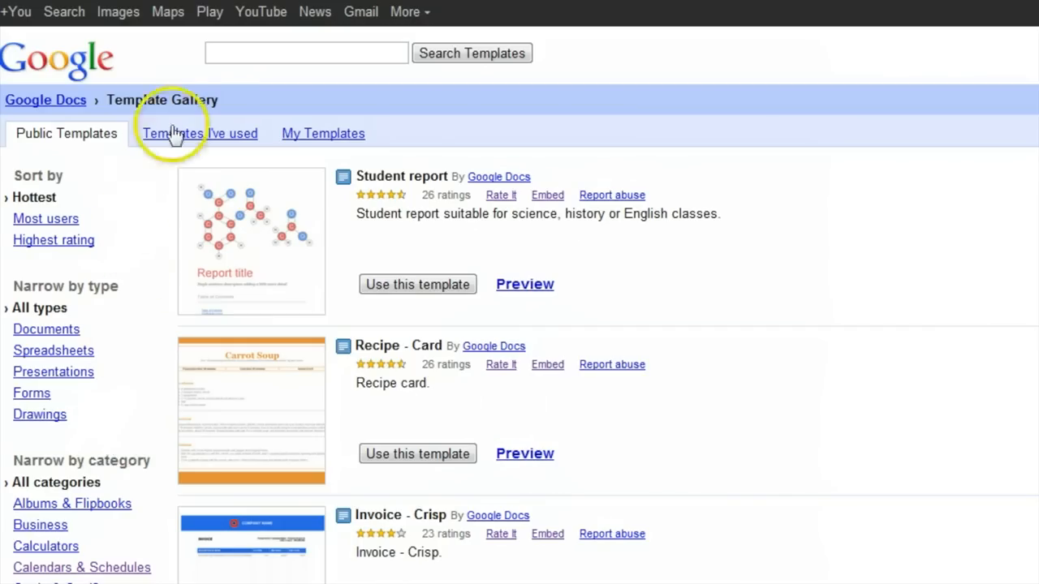
Search the template gallery for 'editorial calendar'
type("editorial calendar")
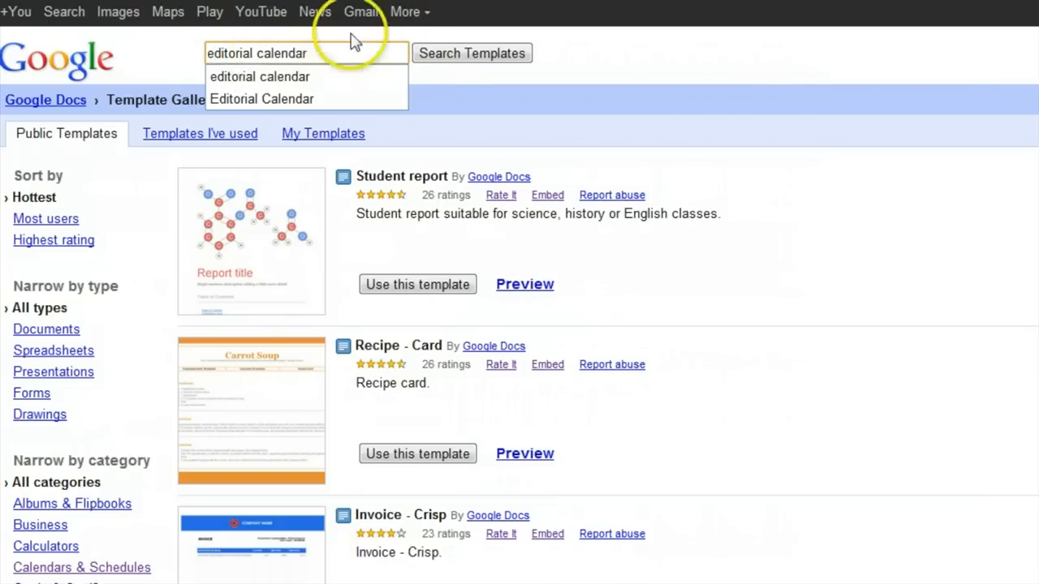
left_click(472, 53)
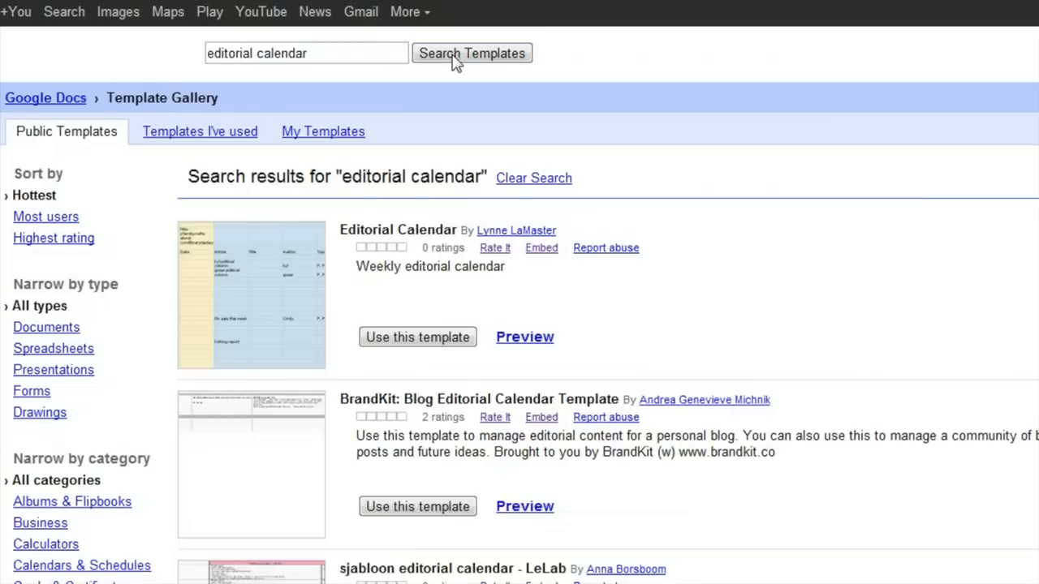